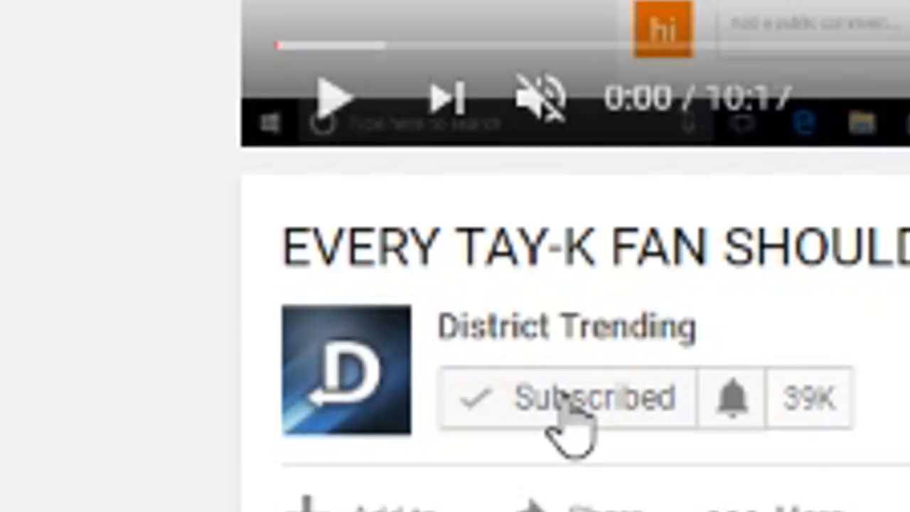
Post the public comment 'I subscribed!' under the District Trending video.
{"action": "left_click", "coordinate": [731, 397]}
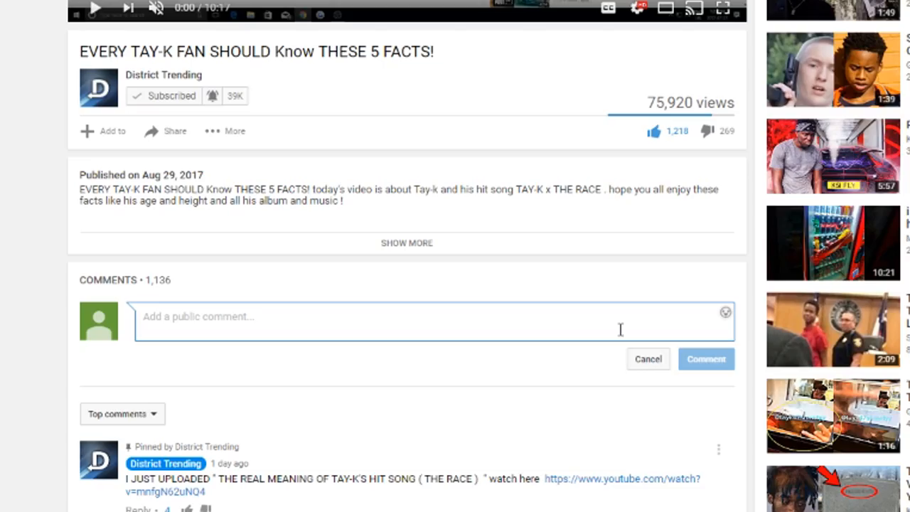
{"action": "type", "text": "I subsc"}
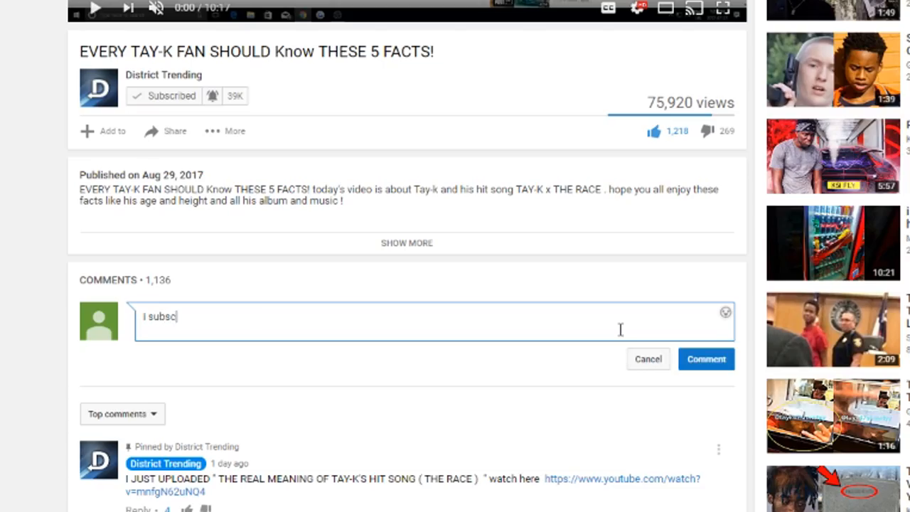
{"action": "type", "text": "ribed!"}
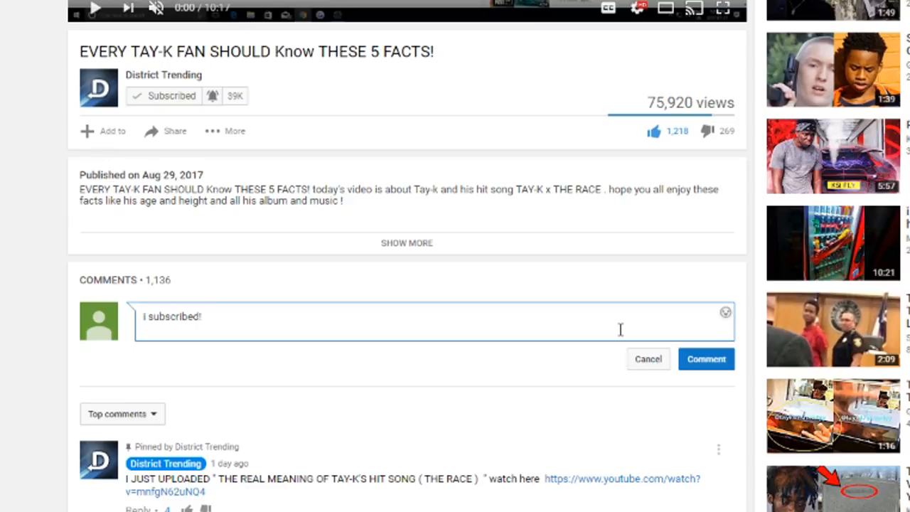
{"action": "left_click", "coordinate": [648, 358]}
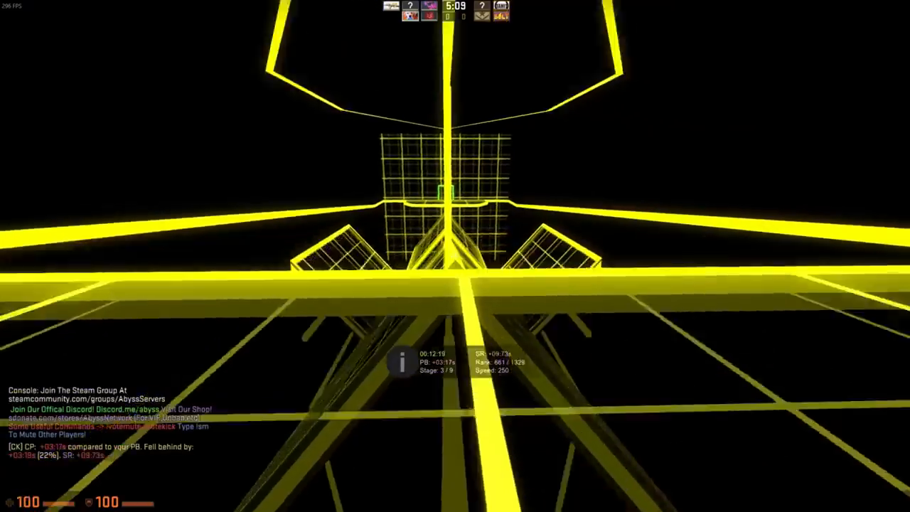
{"action": "mouse_move", "coordinate": [455, 256]}
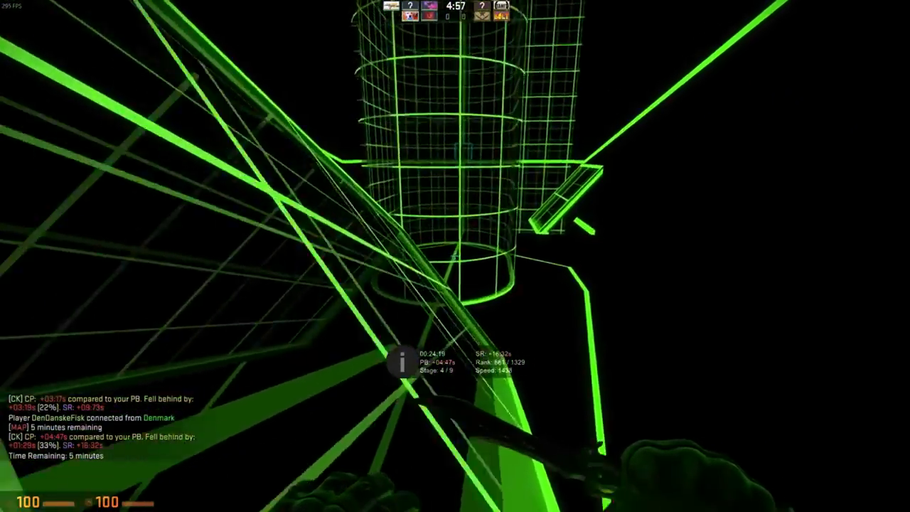
{"action": "mouse_move", "coordinate": [455, 256]}
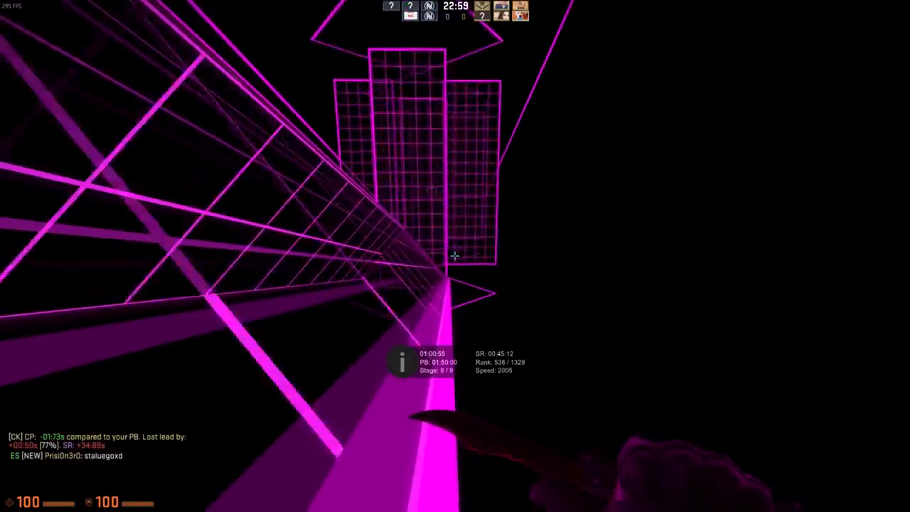
{"action": "mouse_move", "coordinate": [455, 256]}
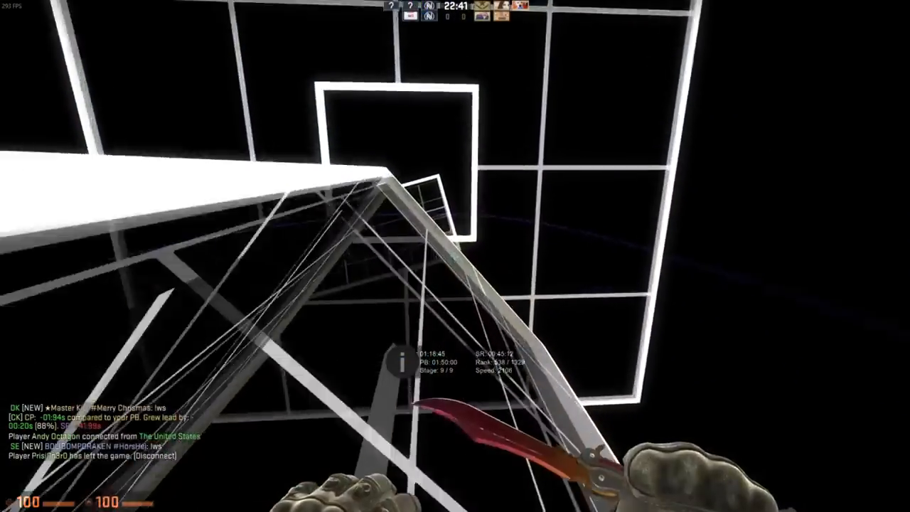
{"action": "mouse_move", "coordinate": [455, 256]}
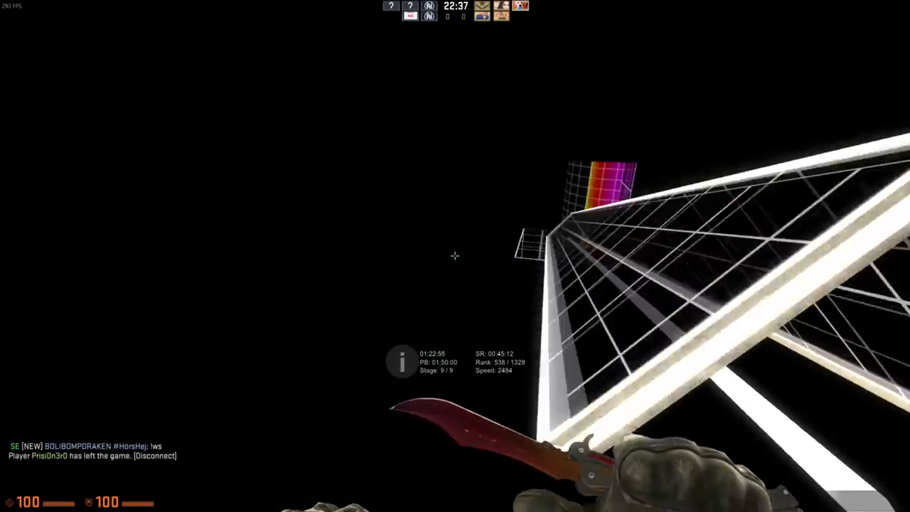
{"action": "mouse_move", "coordinate": [455, 256]}
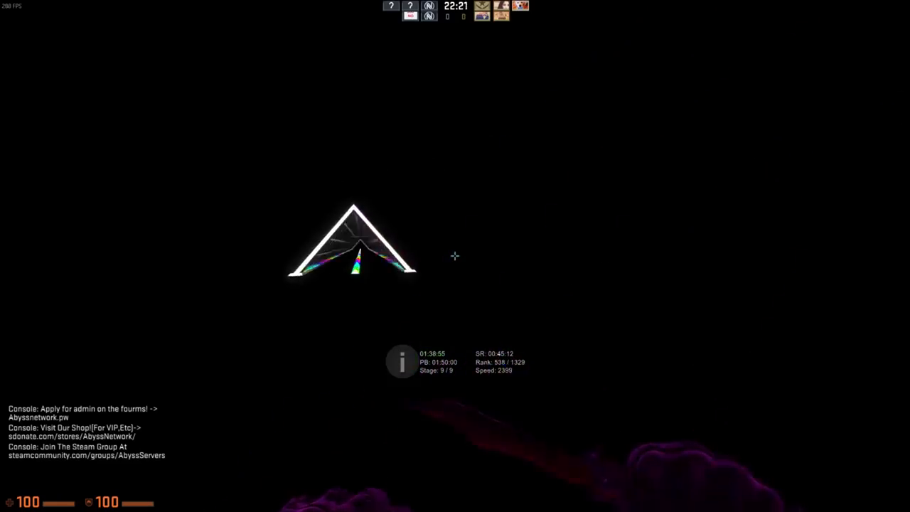
{"action": "mouse_move", "coordinate": [455, 256]}
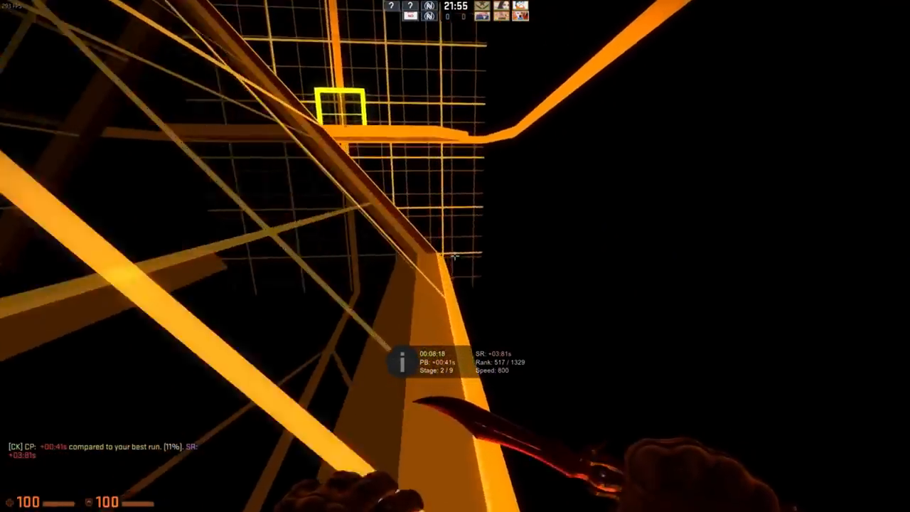
{"action": "mouse_move", "coordinate": [456, 256]}
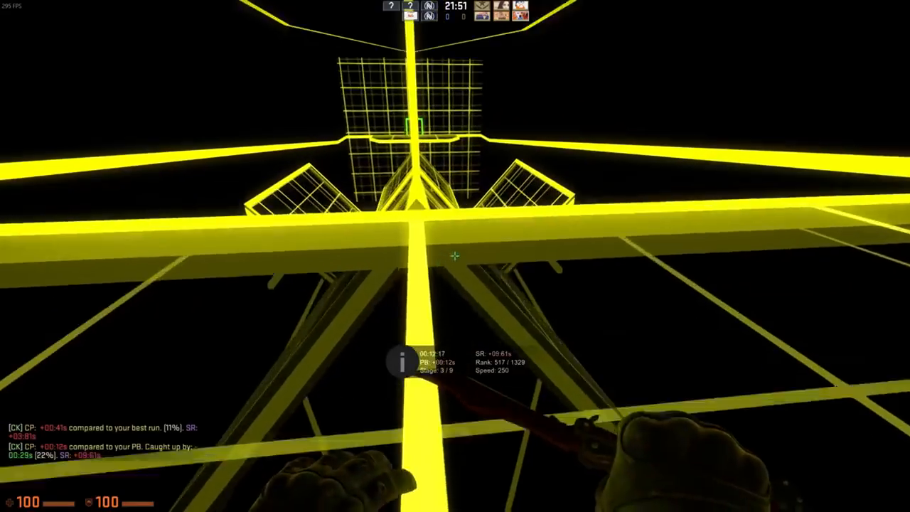
{"action": "mouse_move", "coordinate": [455, 256]}
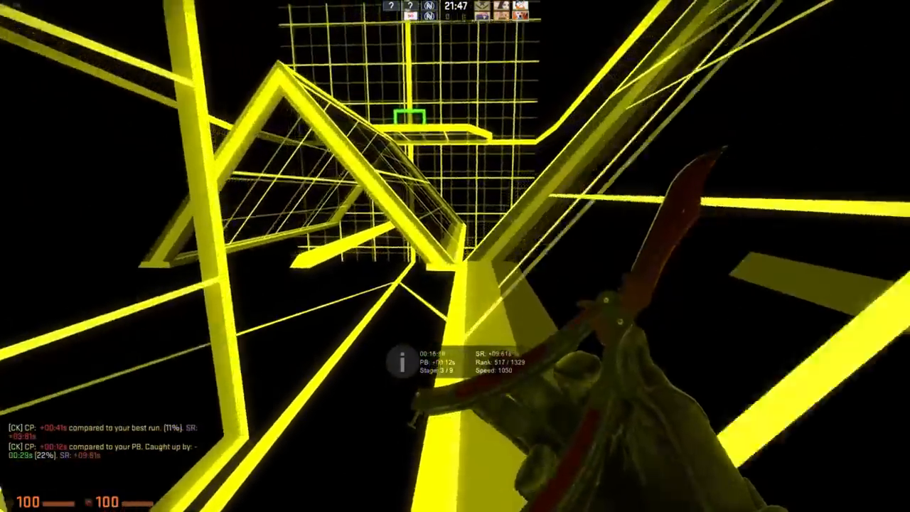
{"action": "mouse_move", "coordinate": [455, 256]}
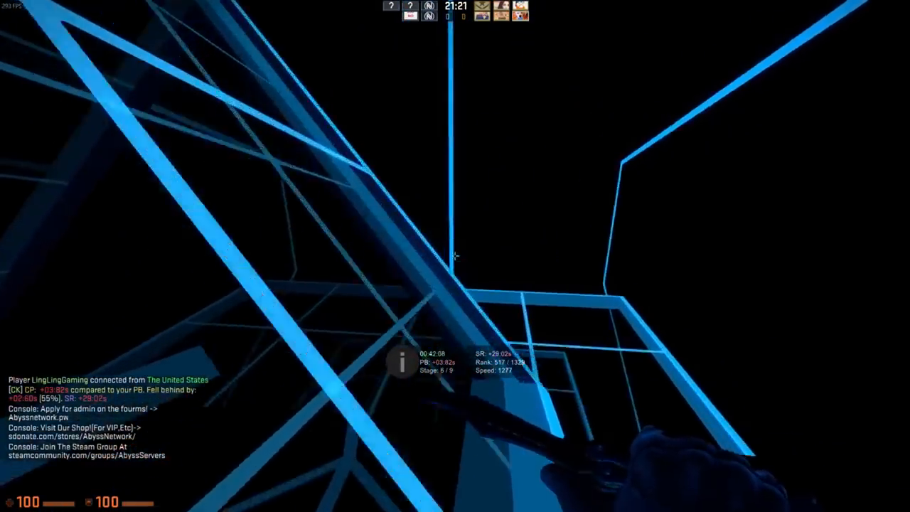
{"action": "mouse_move", "coordinate": [455, 256]}
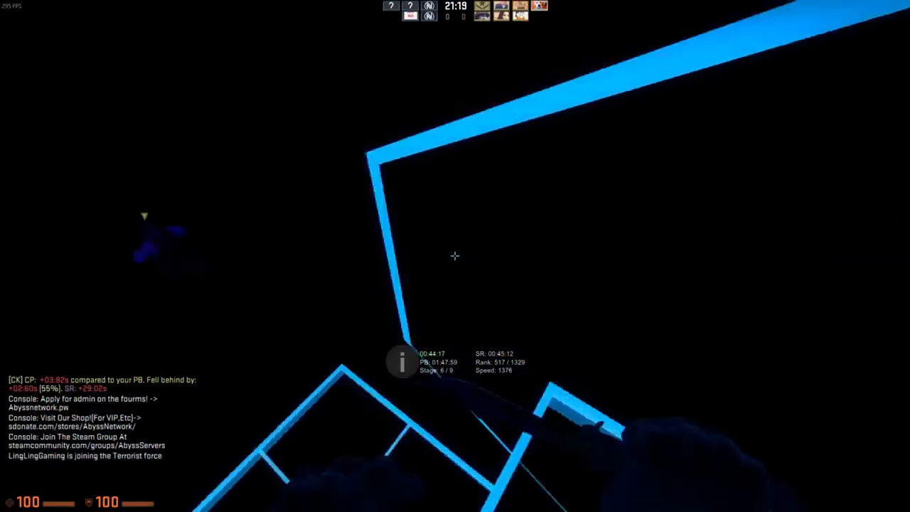